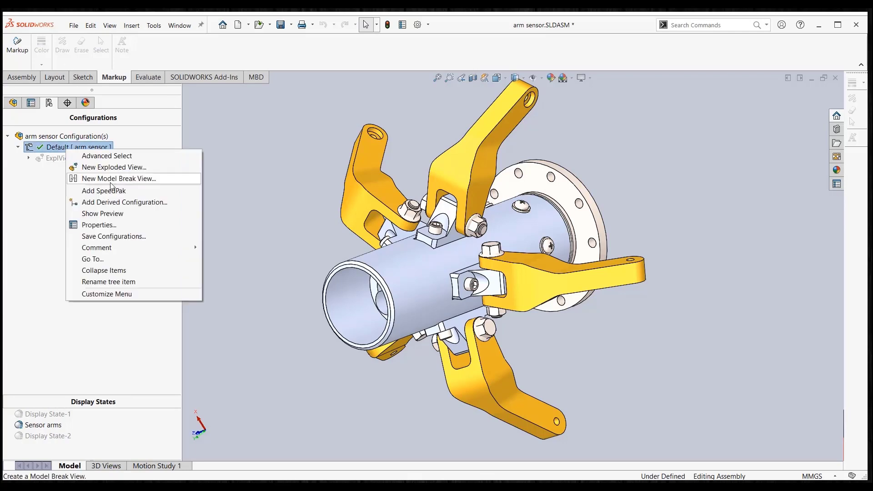
- Start a new exploded view from the Default configuration of the arm sensor assembly
left_click(114, 167)
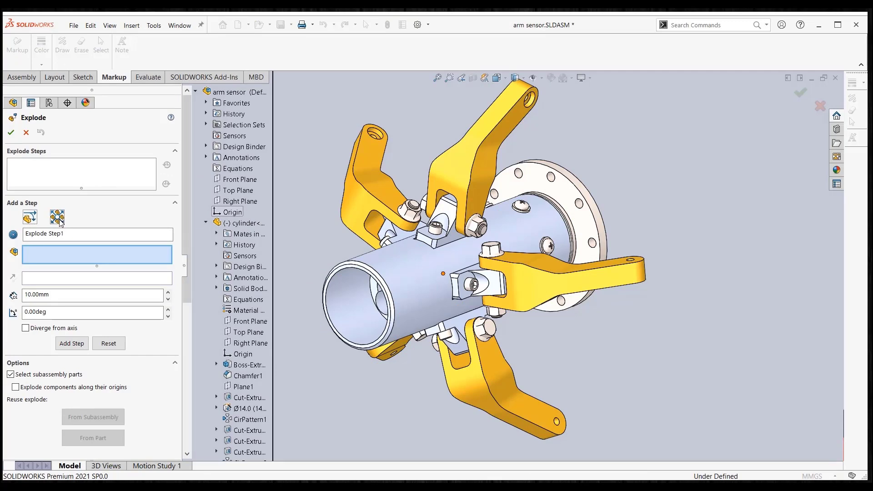
- Activate the explode direction field so the cylinder's curved face can drive Explode Step1
left_click(58, 217)
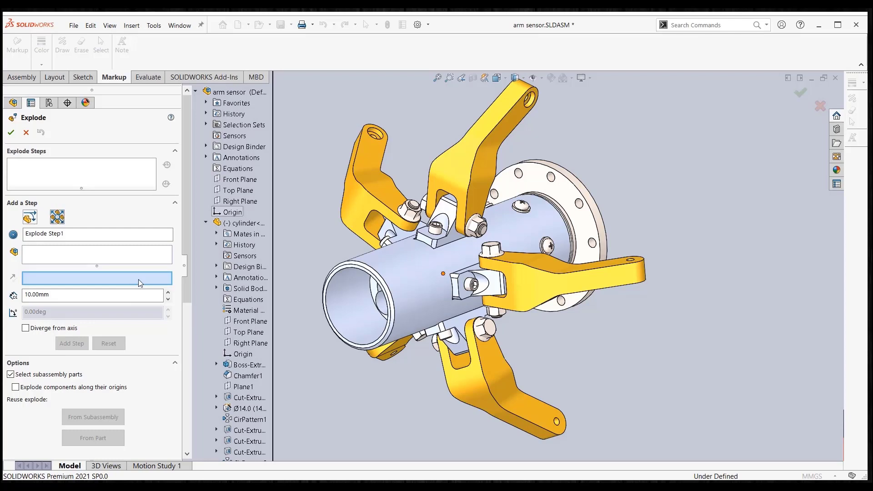
mouse_move(369, 269)
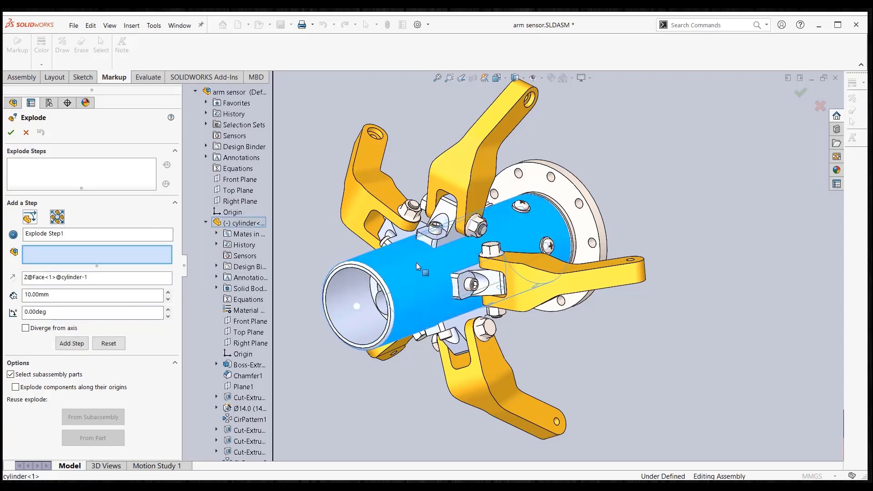
- Expand Selection Sets to list the washers and pan cross screws groups
left_click(205, 125)
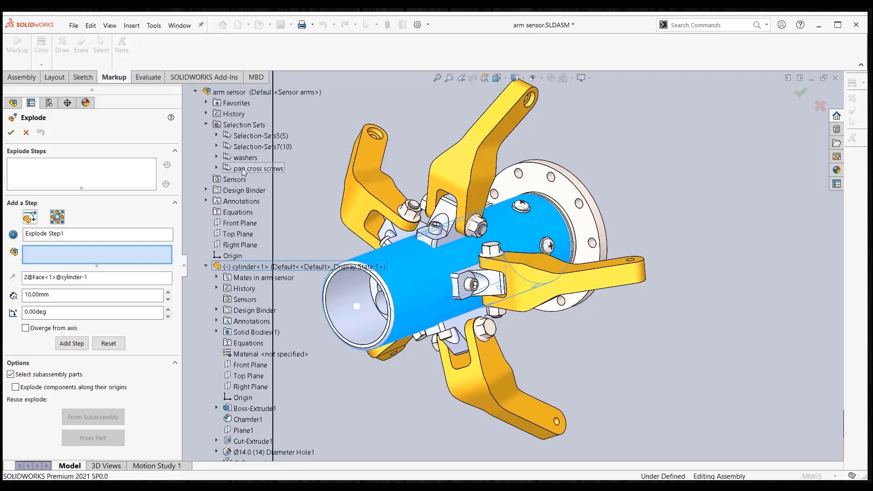